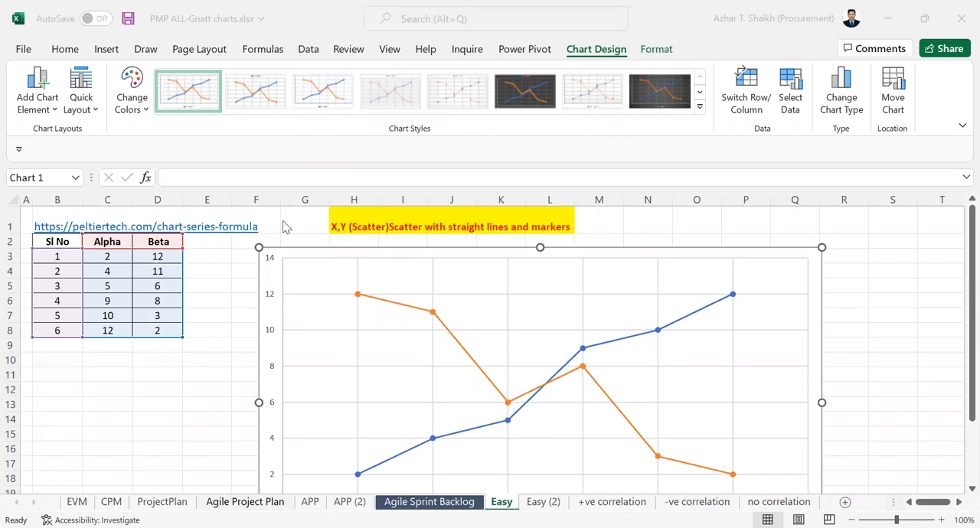
pyautogui.moveTo(175, 377)
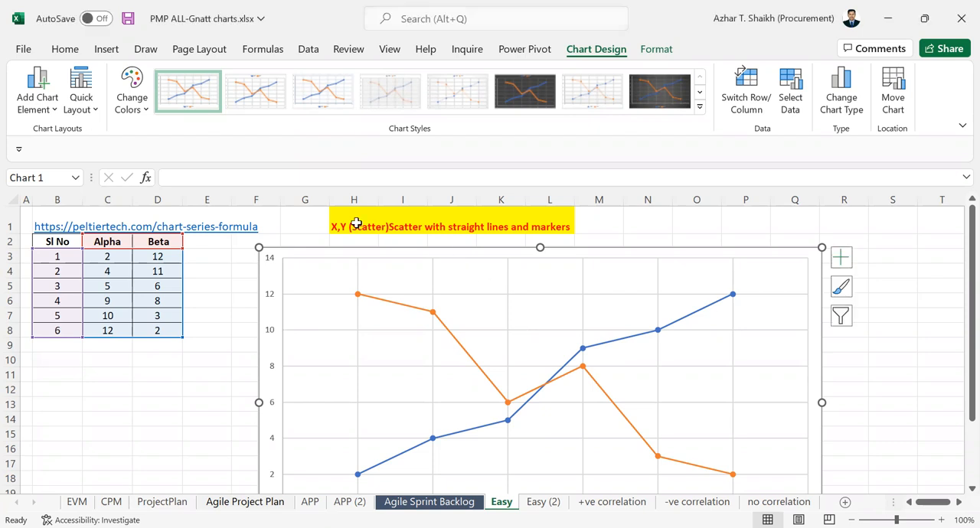
pyautogui.moveTo(533, 253)
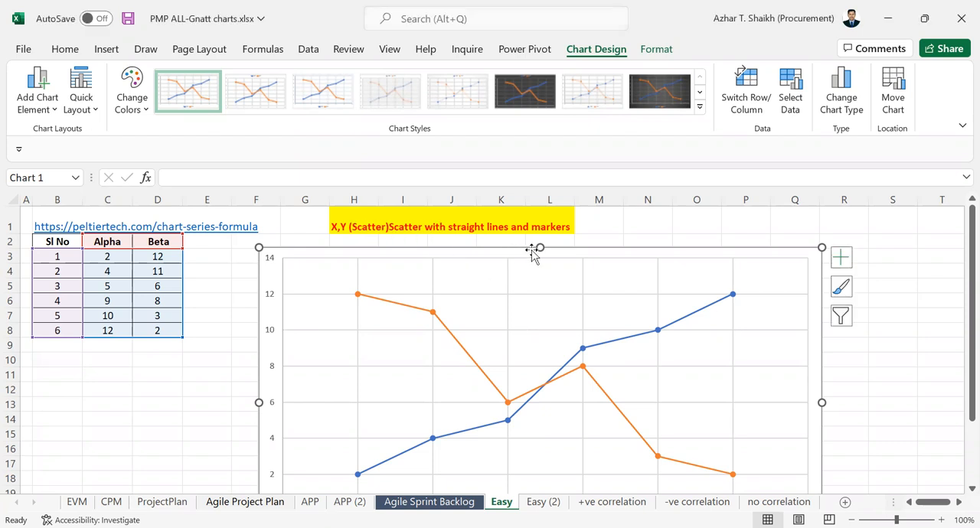
pyautogui.moveTo(205, 285)
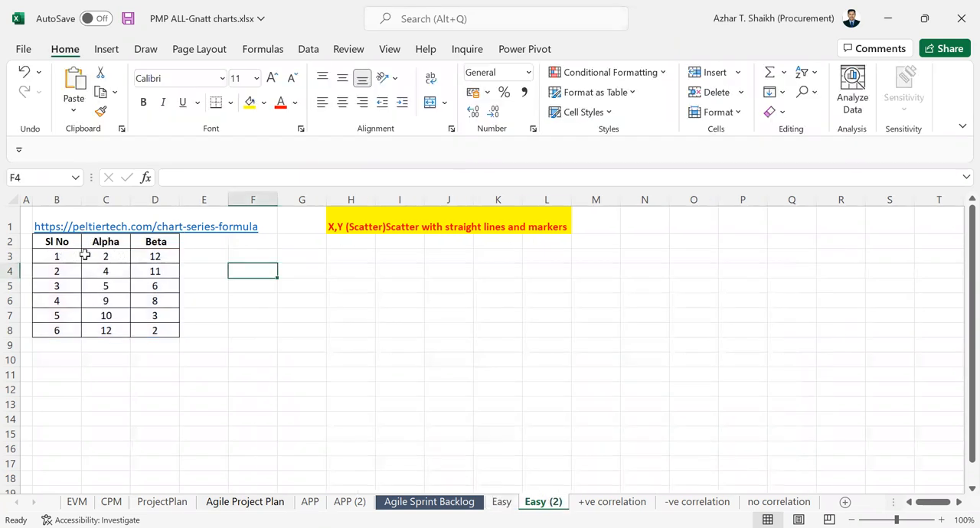
# Select B2:D8 (Sl No, Alpha, Beta) and bring up Recommended Charts
pyautogui.moveTo(56, 242); pyautogui.dragTo(155, 331)
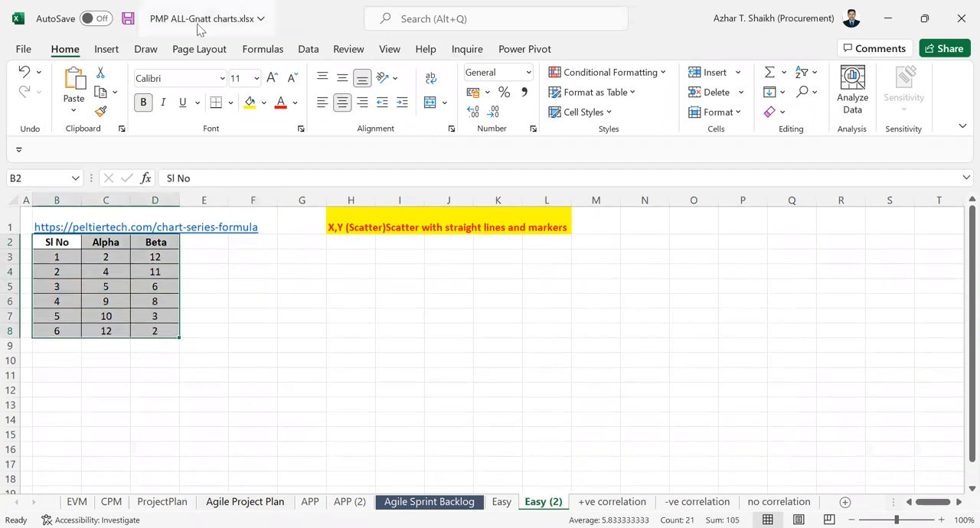
pyautogui.click(107, 49)
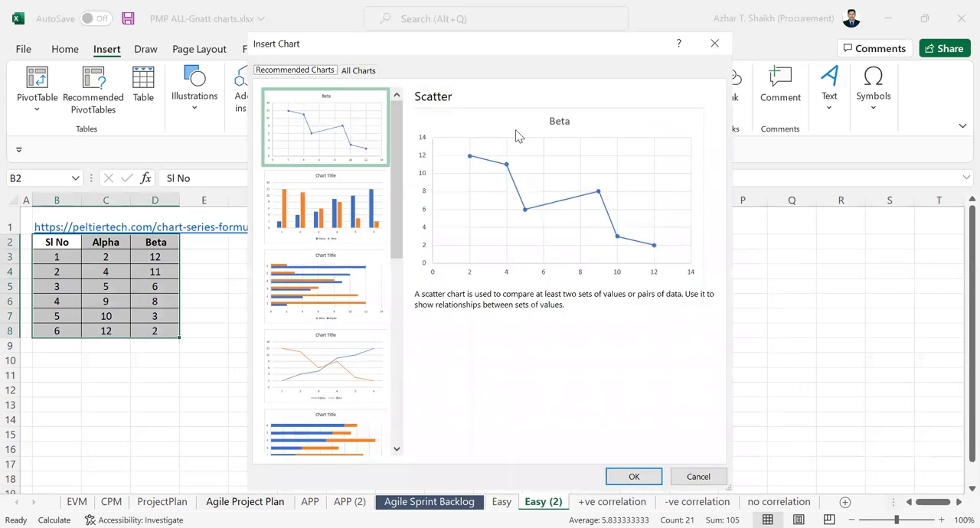
# Switch to All Charts and preview the table as a Line chart
pyautogui.click(358, 71)
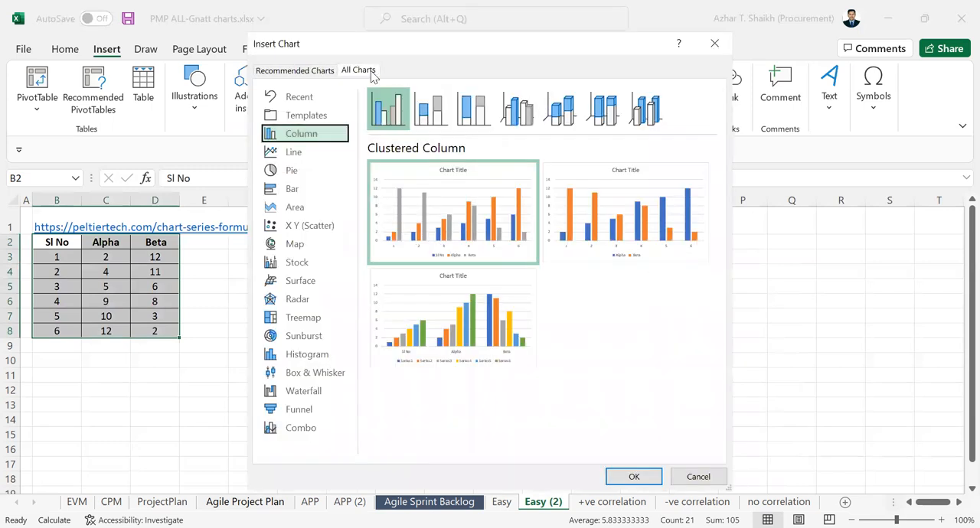
pyautogui.click(294, 151)
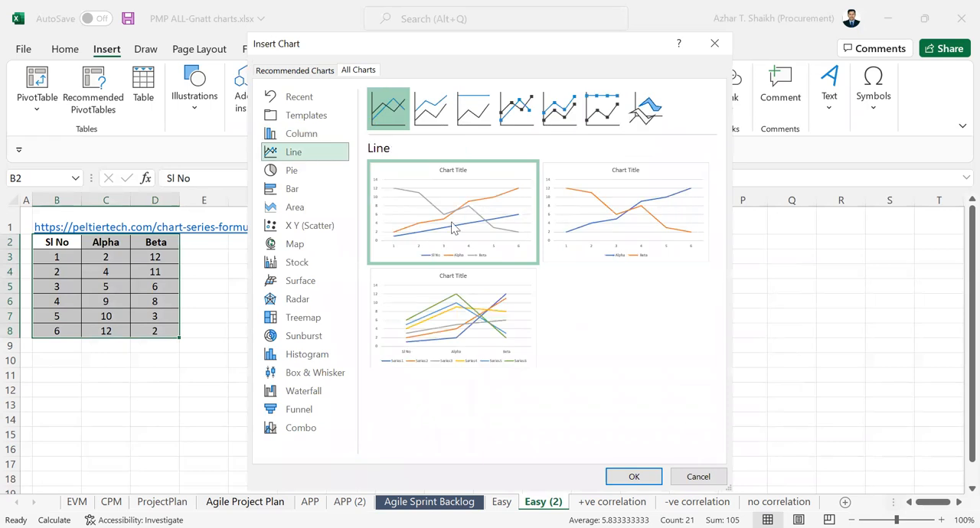
pyautogui.moveTo(421, 228)
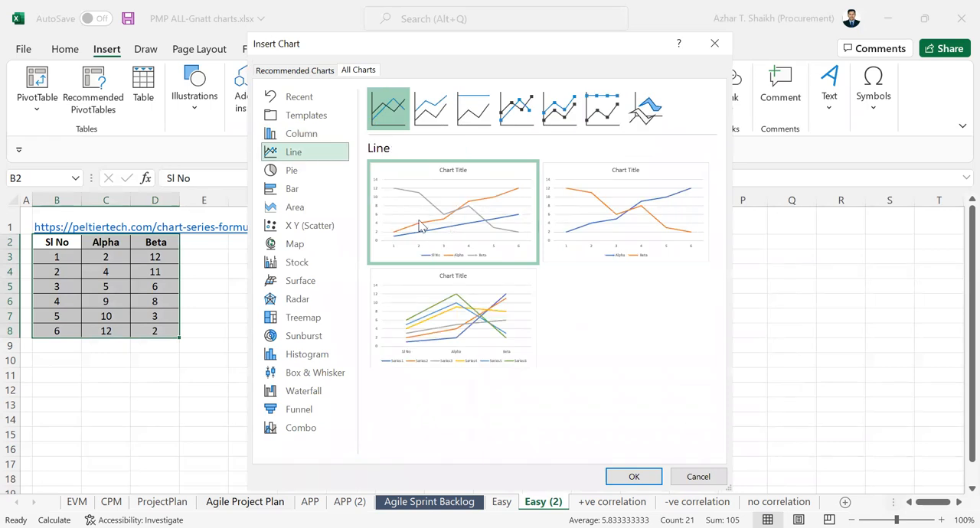
pyautogui.moveTo(506, 242)
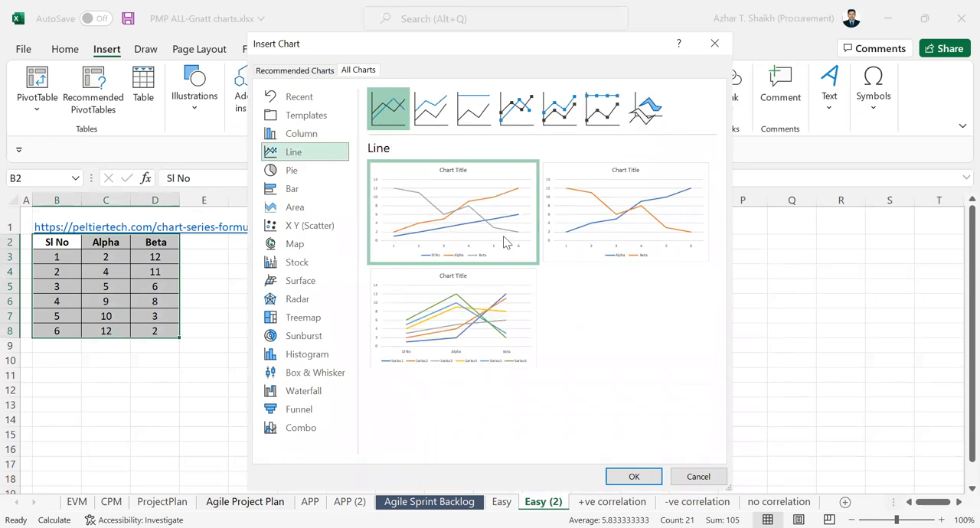
pyautogui.click(452, 211)
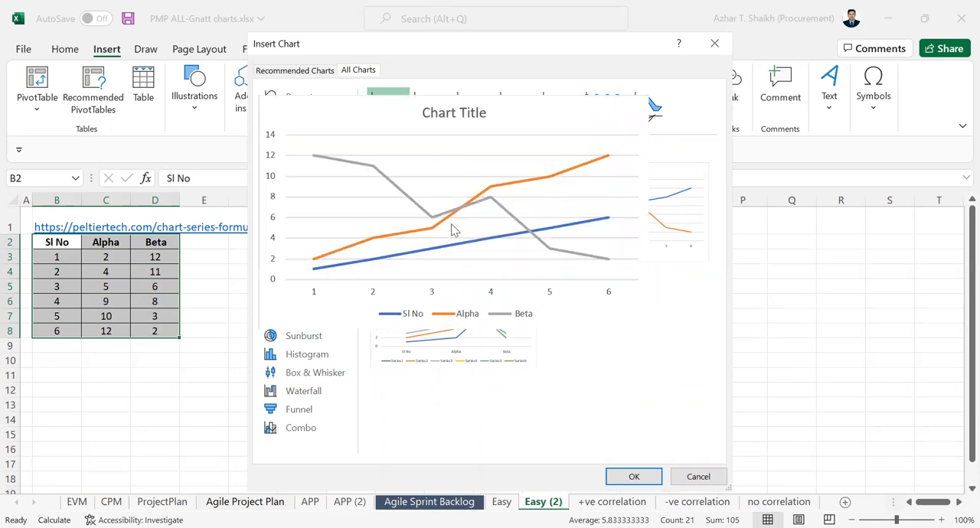
pyautogui.moveTo(454, 232)
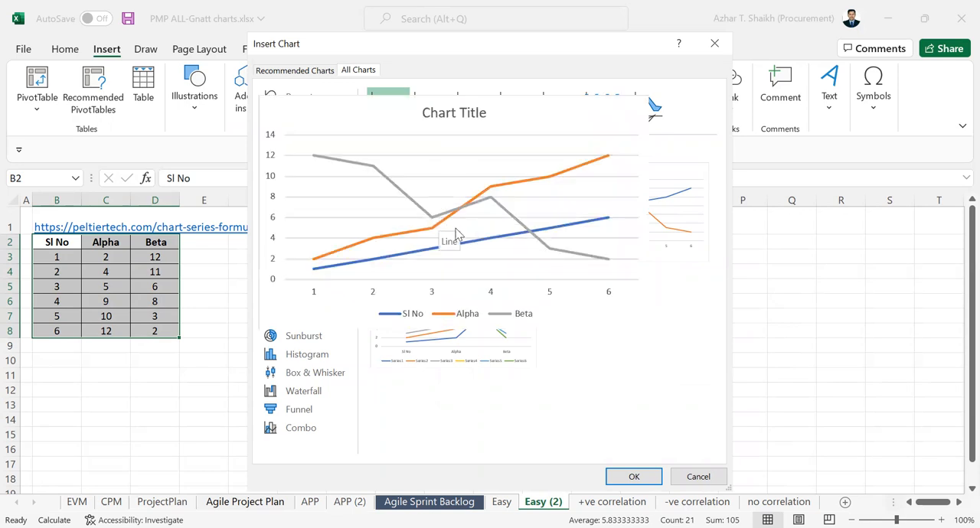
pyautogui.click(294, 152)
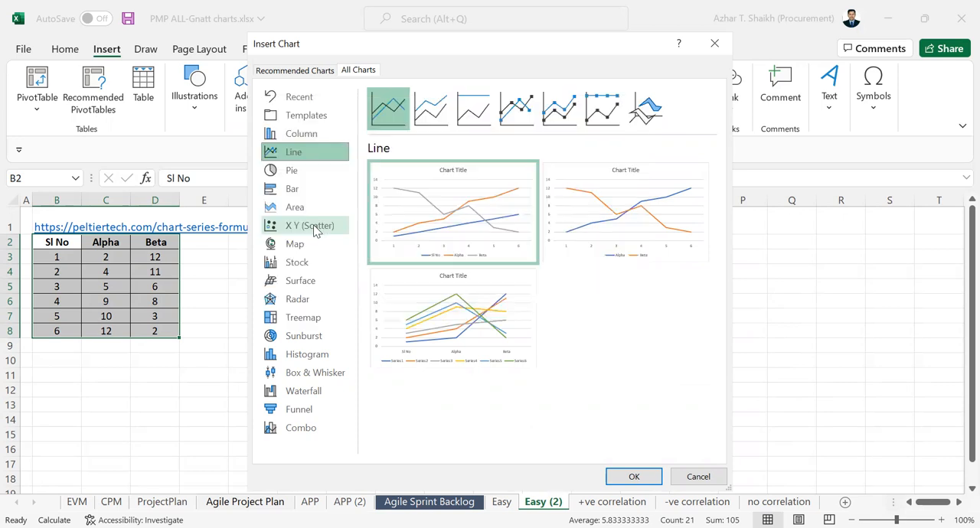
# Insert an X Y Scatter with Straight Lines and Markers plotting Alpha and Beta against Sl No
pyautogui.click(310, 225)
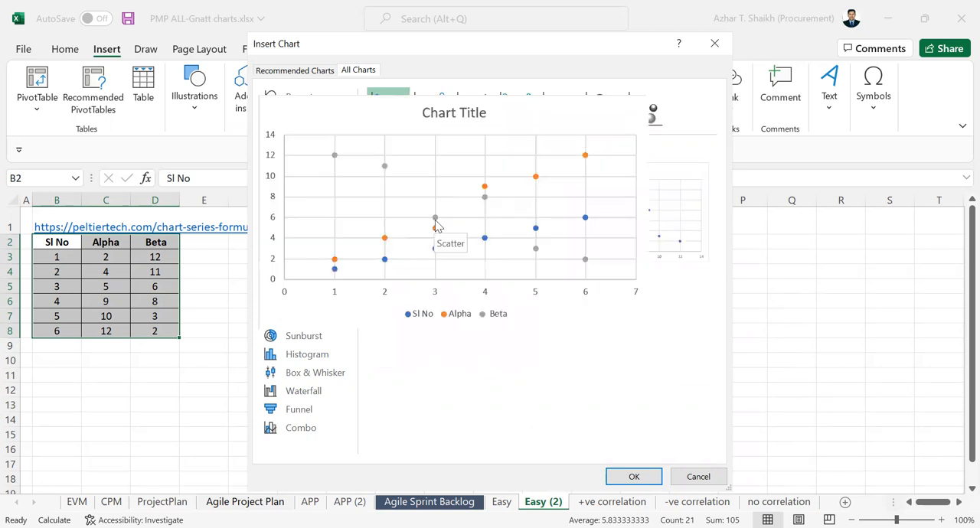
pyautogui.moveTo(453, 285)
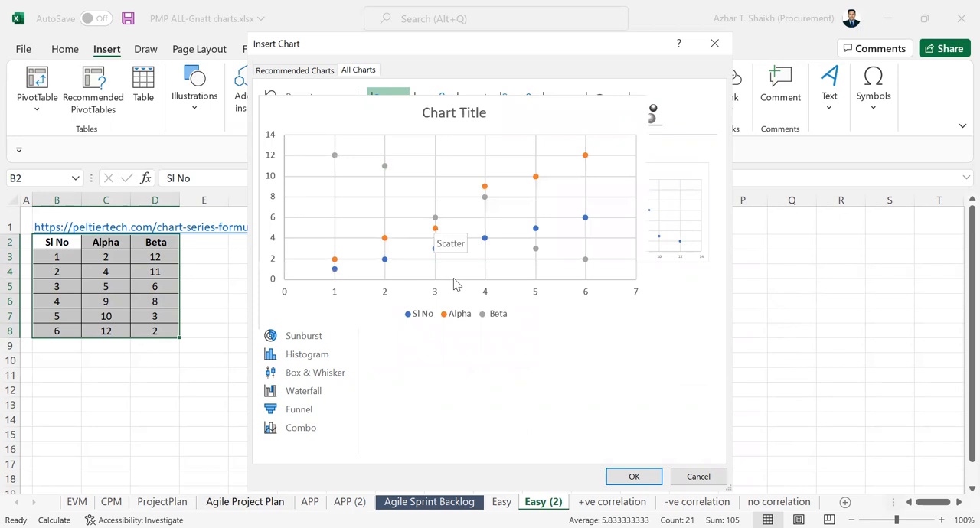
pyautogui.moveTo(426, 115)
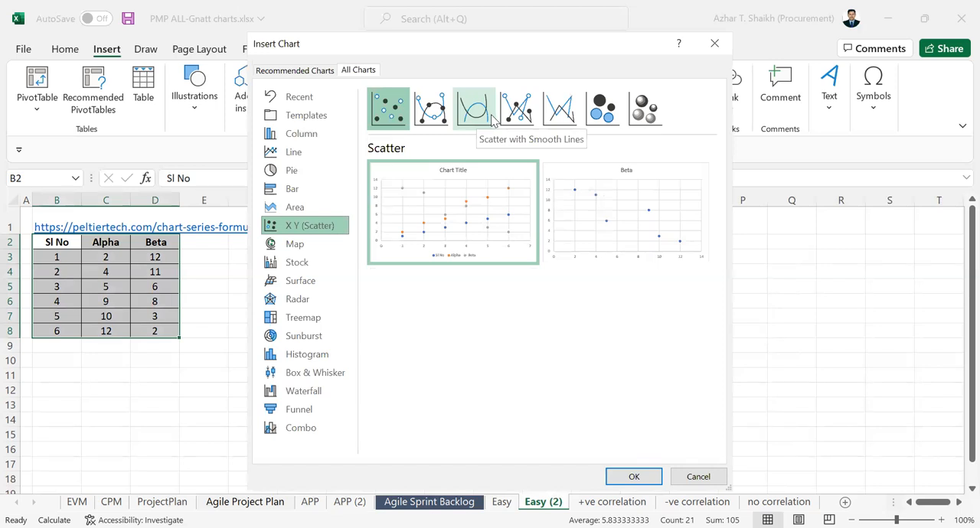
pyautogui.moveTo(518, 109)
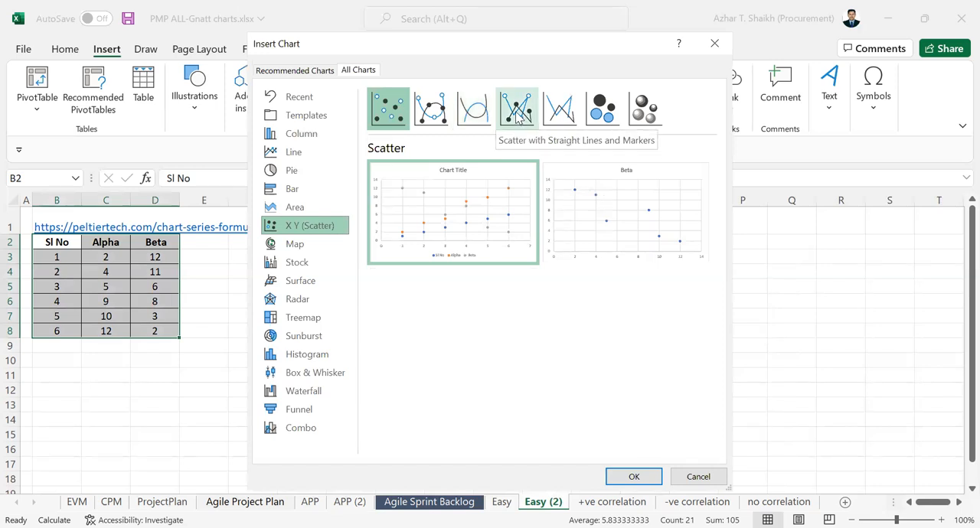
pyautogui.click(517, 107)
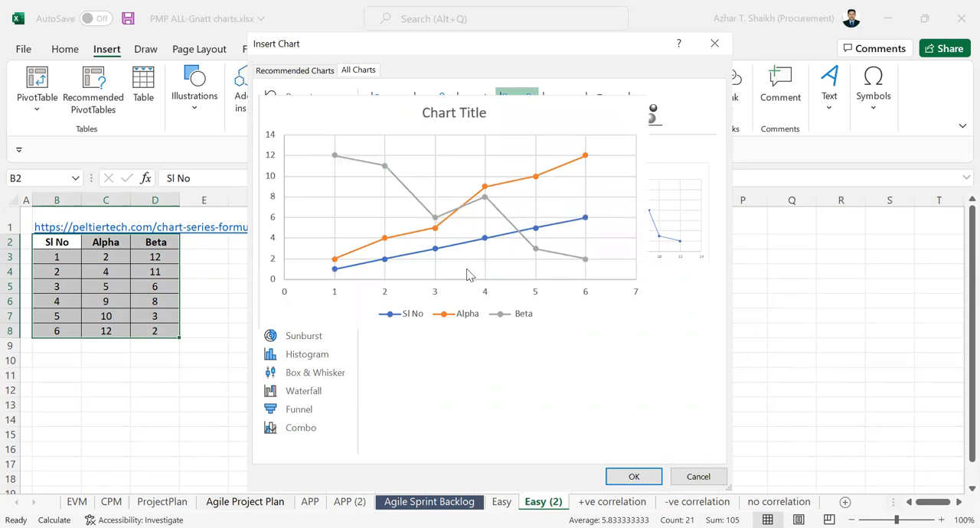
pyautogui.click(309, 225)
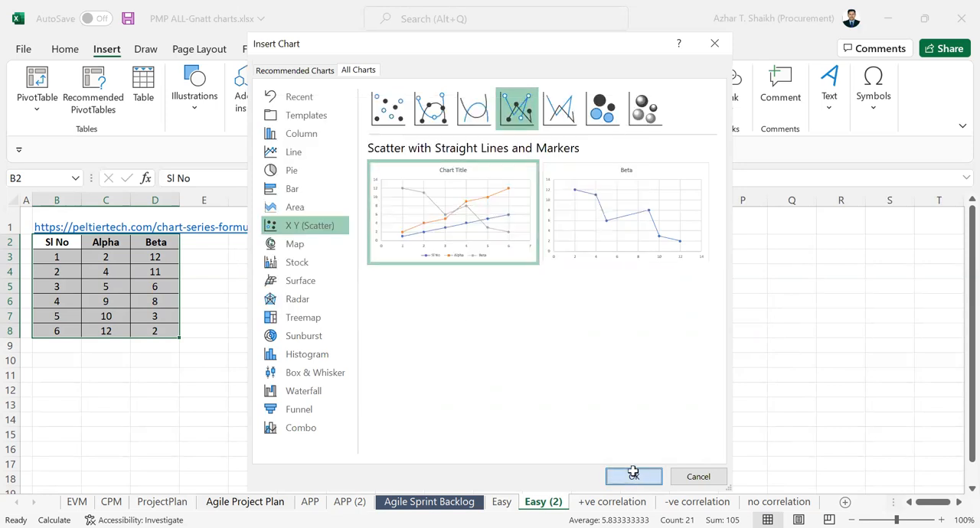
pyautogui.click(634, 477)
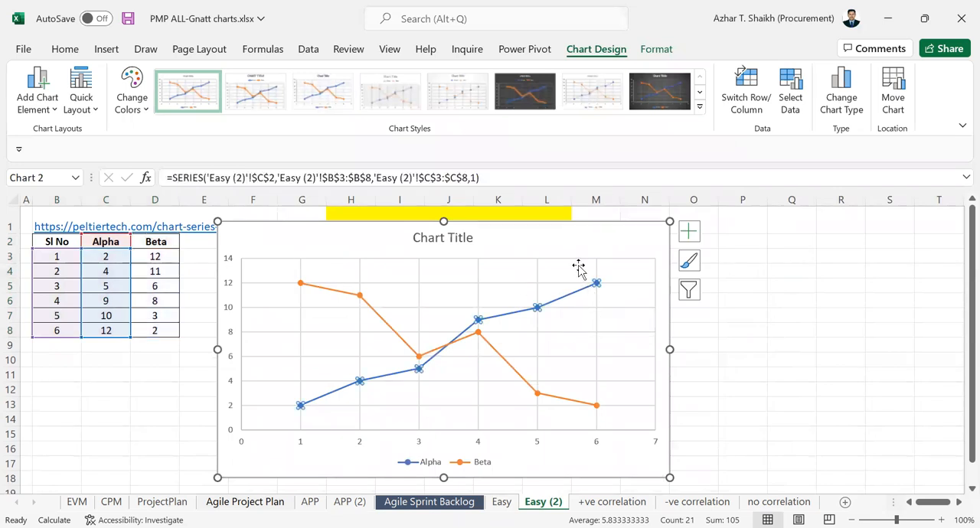
# Open the format pane from the Alpha series and switch it to the Horizontal (Value) Axis
pyautogui.click(596, 282)
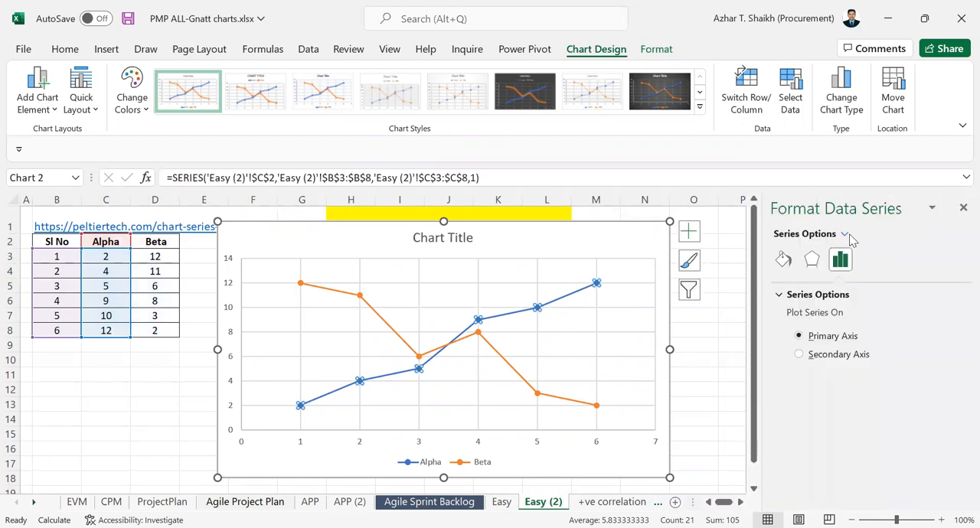
pyautogui.click(845, 233)
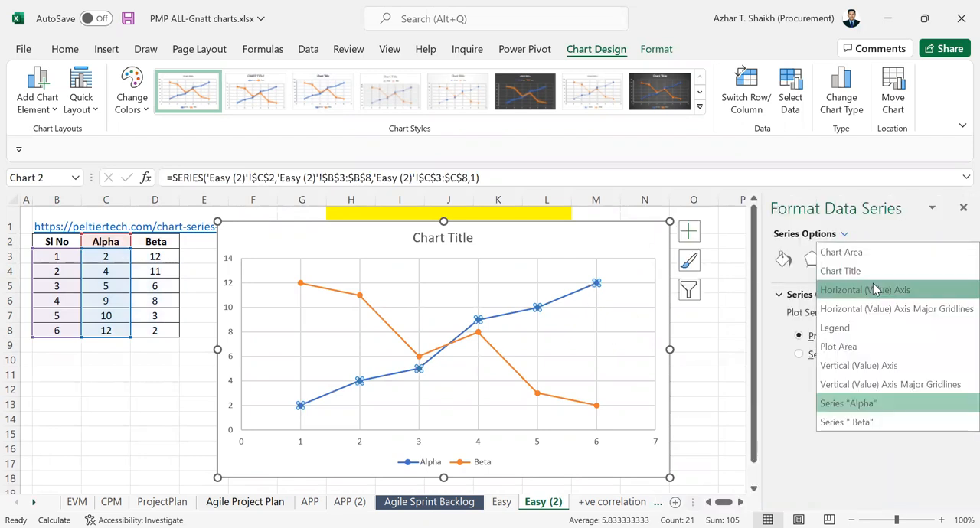
pyautogui.click(865, 290)
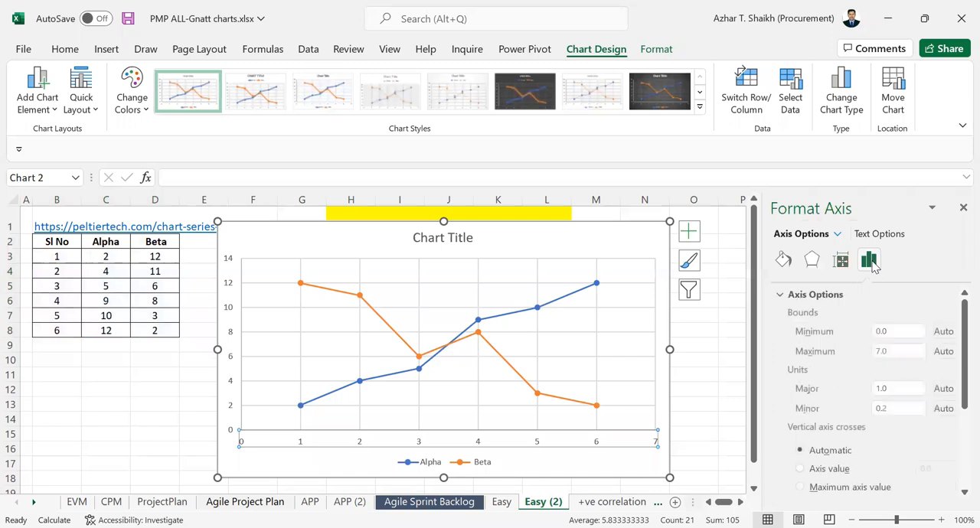
# Set the vertical axis maximum bound to 12.0 and major unit to 1.0
pyautogui.click(870, 260)
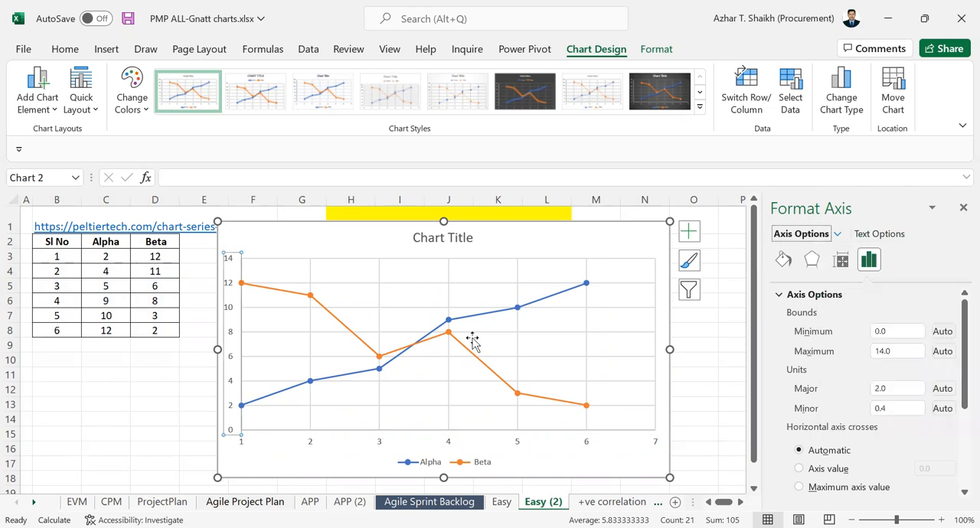
pyautogui.click(898, 351)
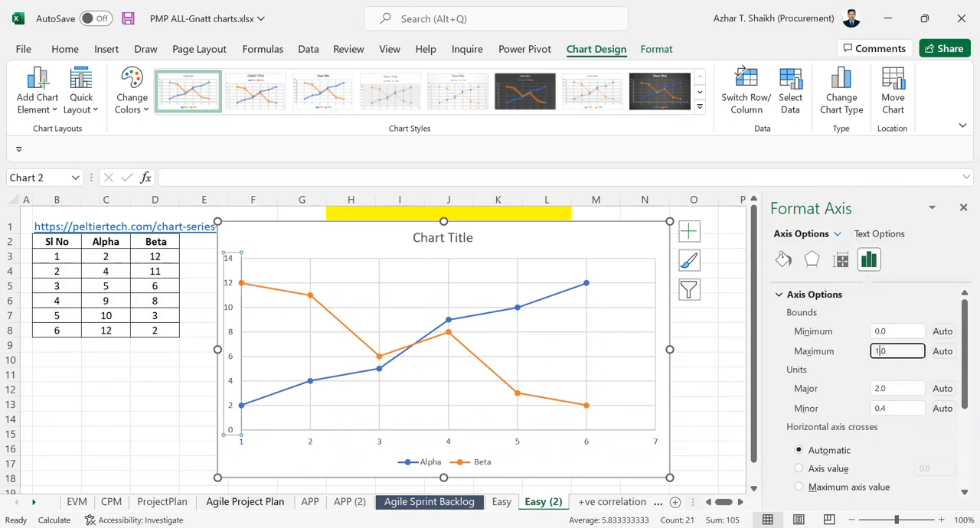
pyautogui.write('12.0')
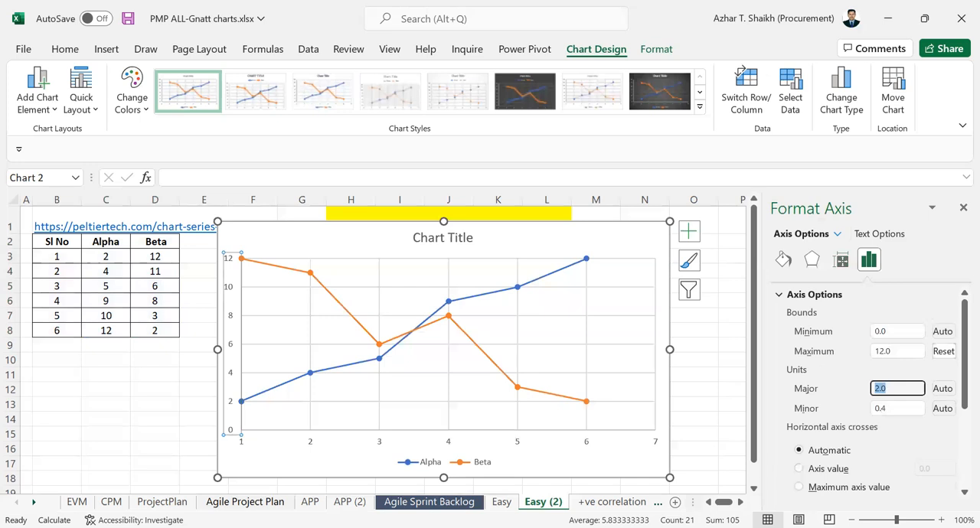
pyautogui.write('1.0')
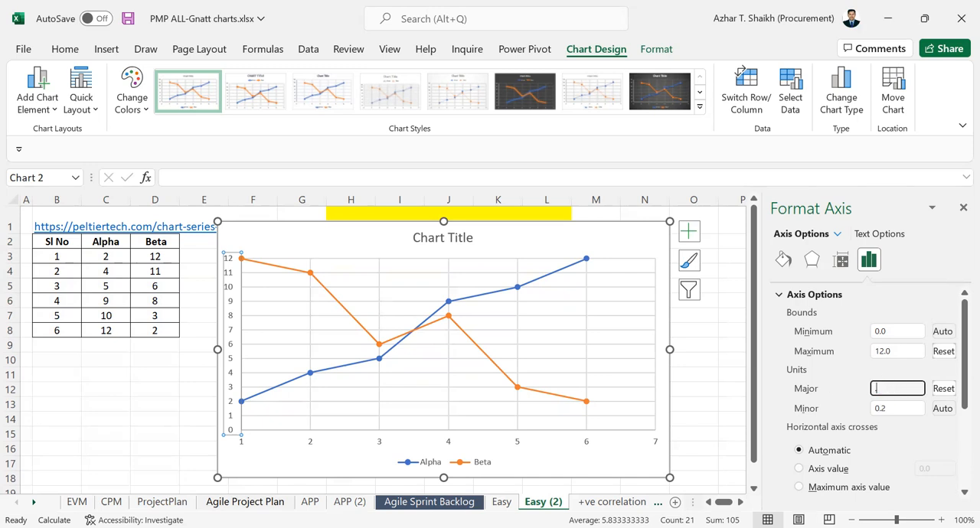
pyautogui.write('0.5')
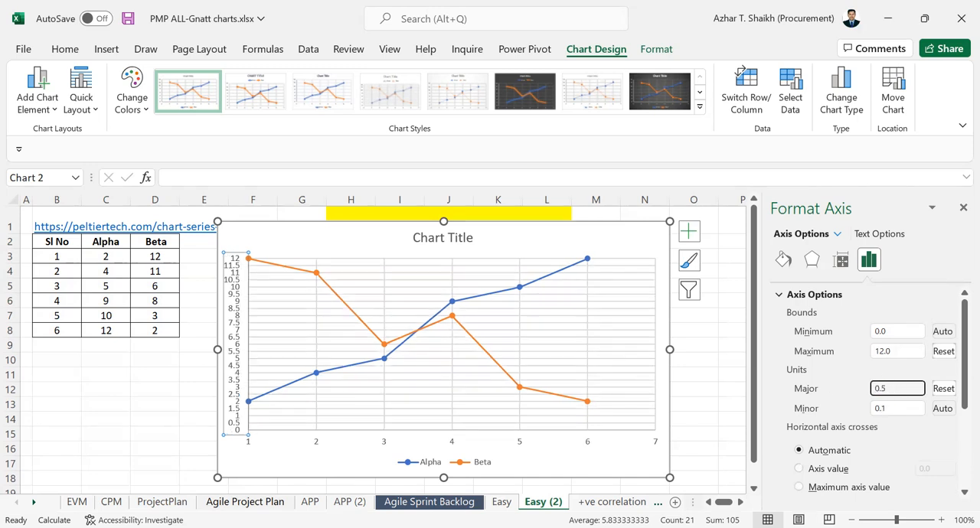
pyautogui.click(897, 389)
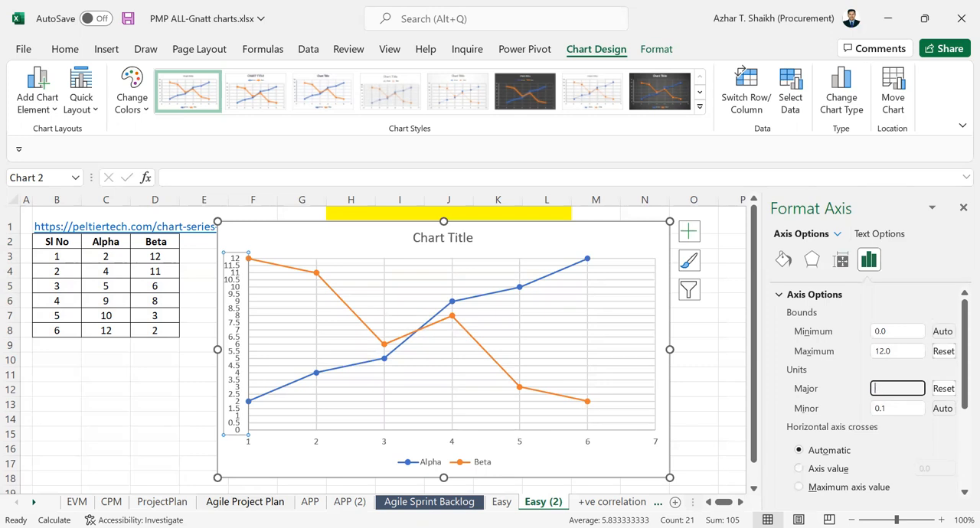
pyautogui.write('1.0')
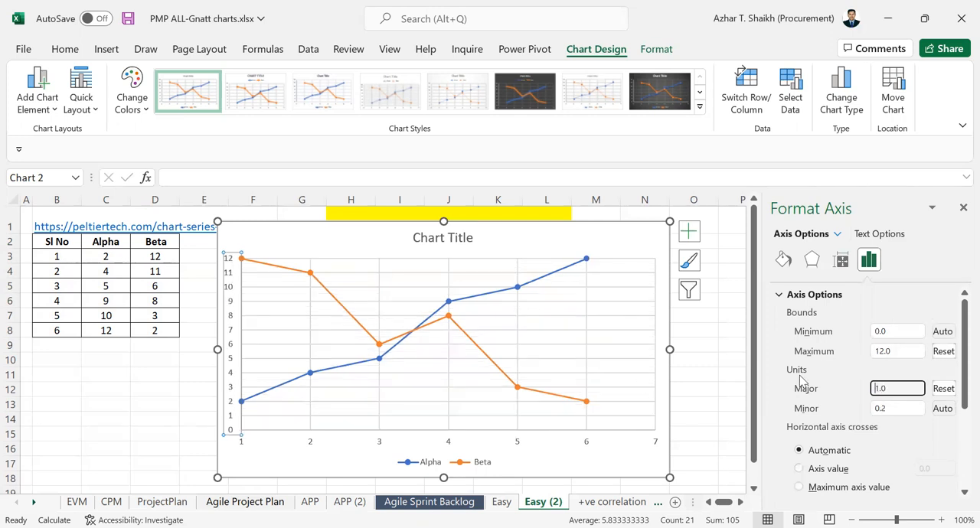
# Change the Alpha and Beta chart type to Clustered Column via All Charts
pyautogui.click(692, 375)
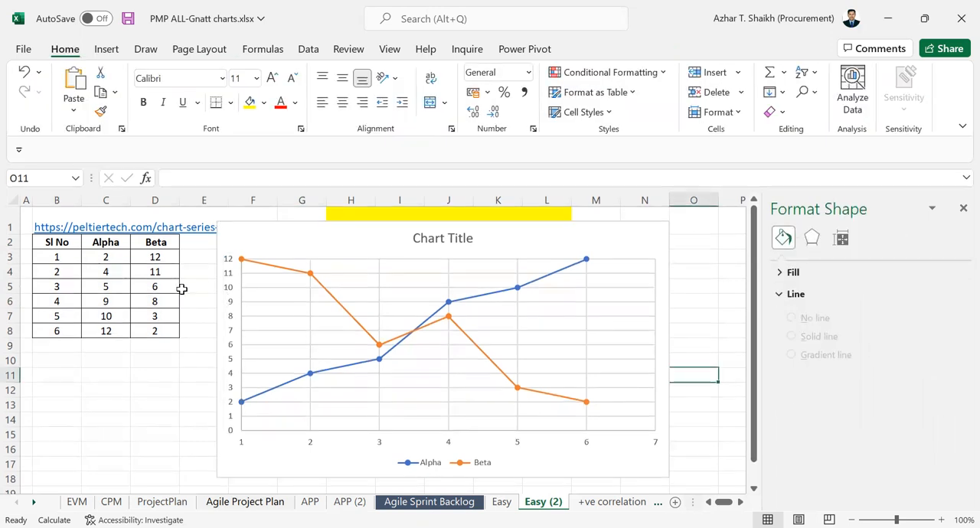
pyautogui.moveTo(285, 231)
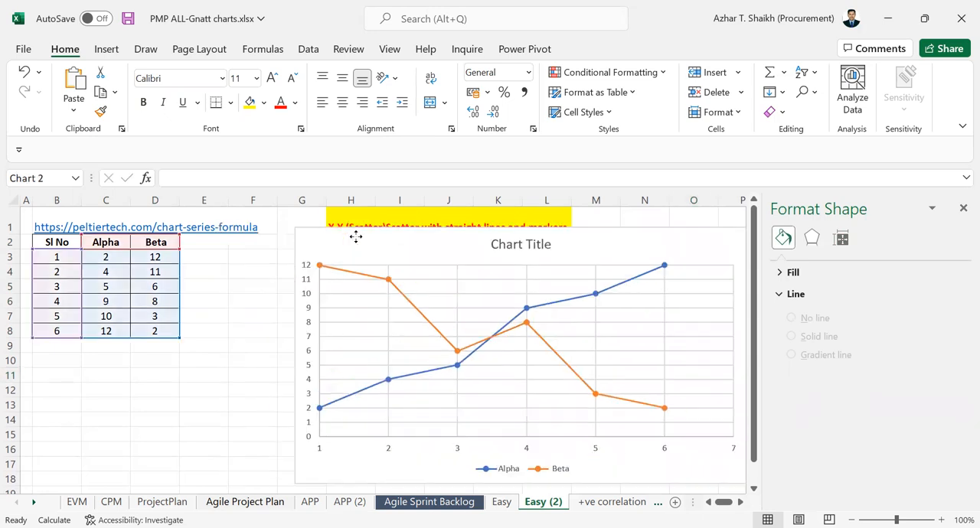
pyautogui.click(520, 355)
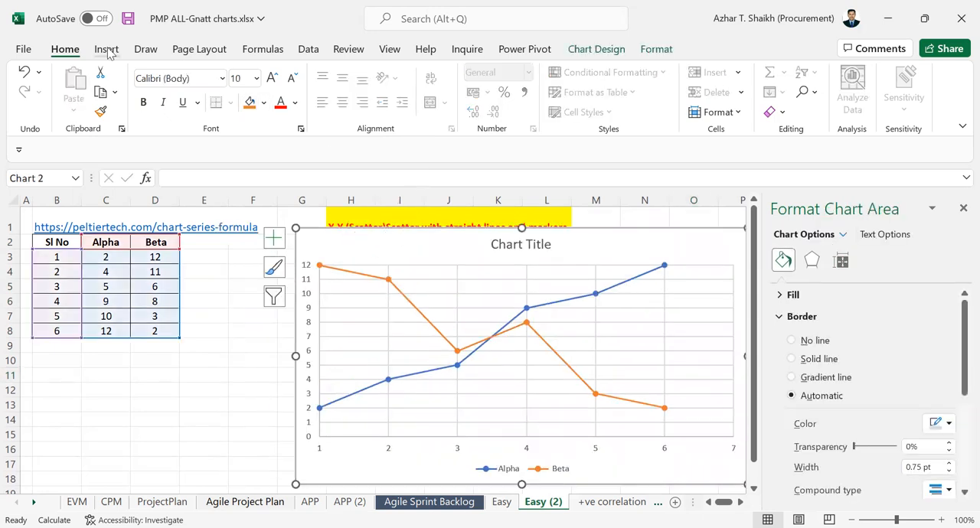
pyautogui.click(107, 49)
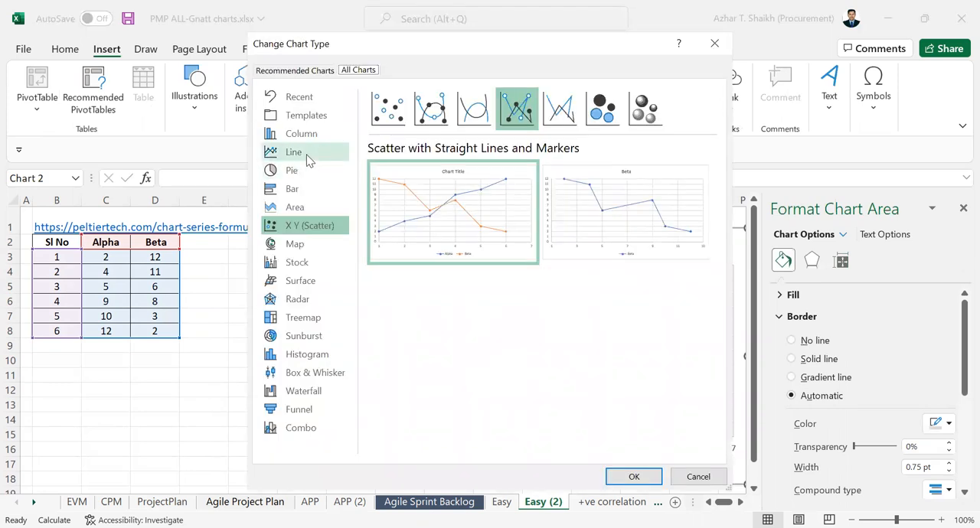
pyautogui.click(294, 152)
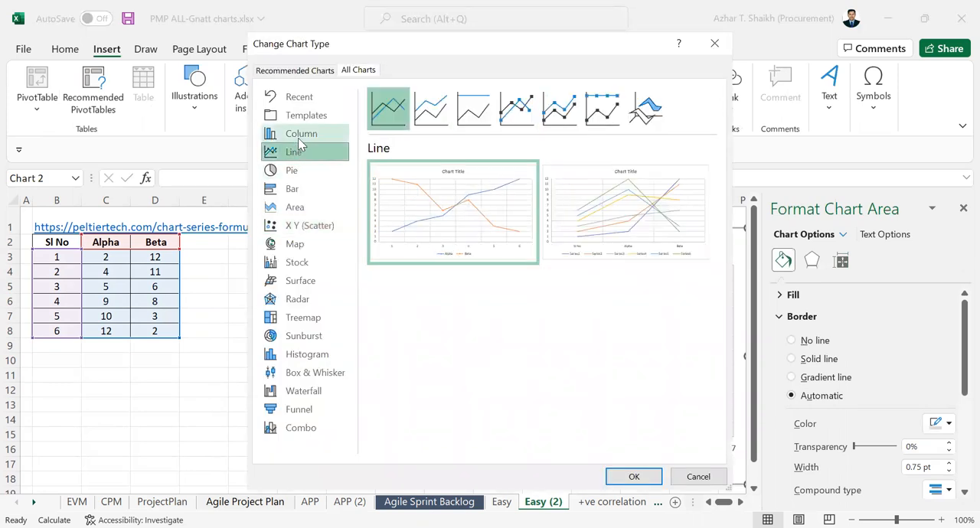
pyautogui.click(302, 133)
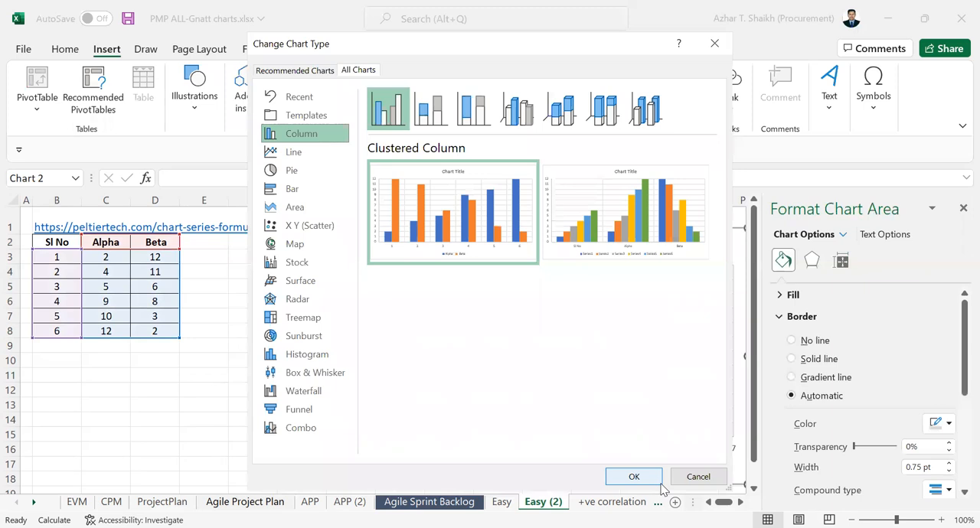
pyautogui.click(634, 477)
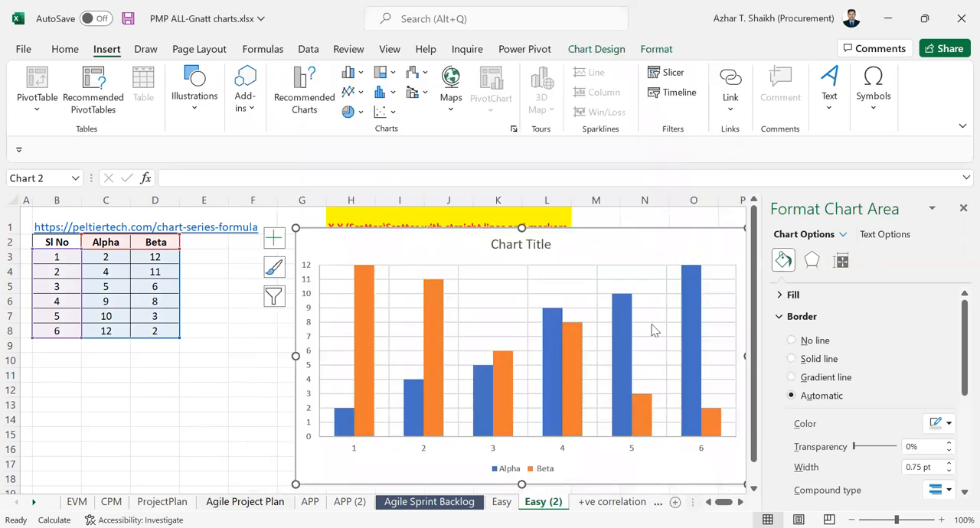
pyautogui.moveTo(371, 253)
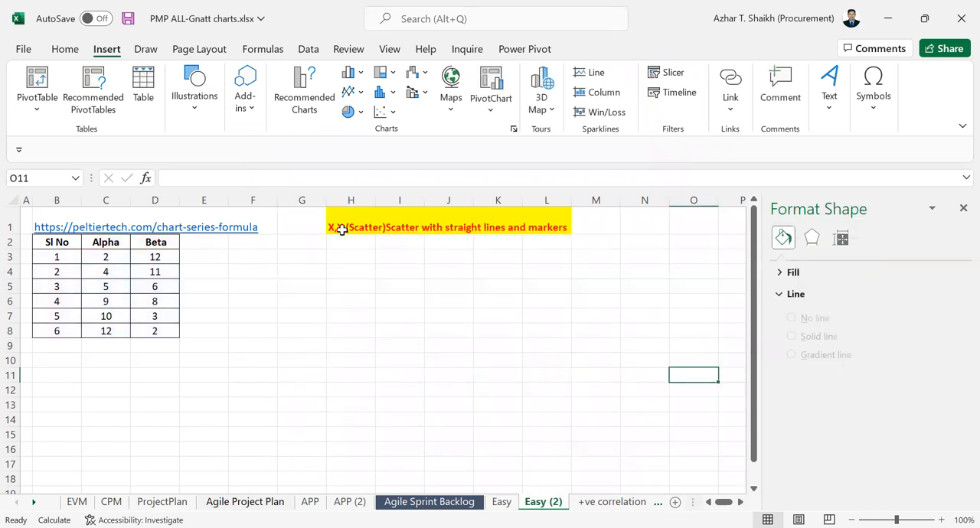
# Chart B3:D8 as a Scatter with Straight Lines and Markers
pyautogui.moveTo(56, 257); pyautogui.dragTo(155, 286)
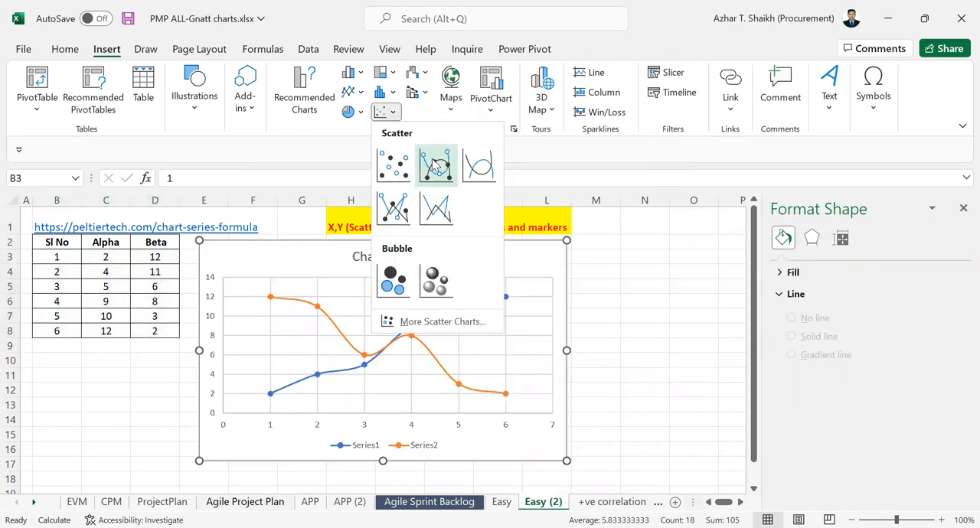
pyautogui.moveTo(392, 208)
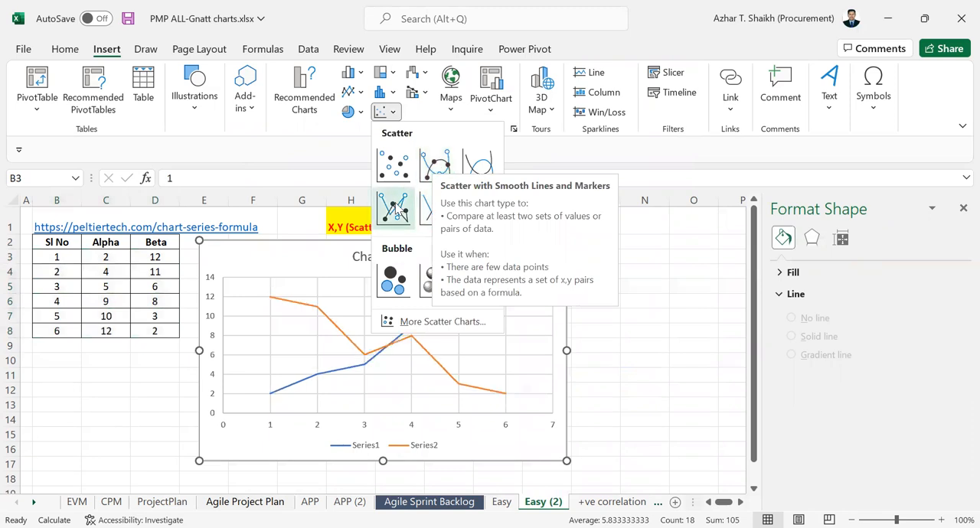
pyautogui.moveTo(392, 209)
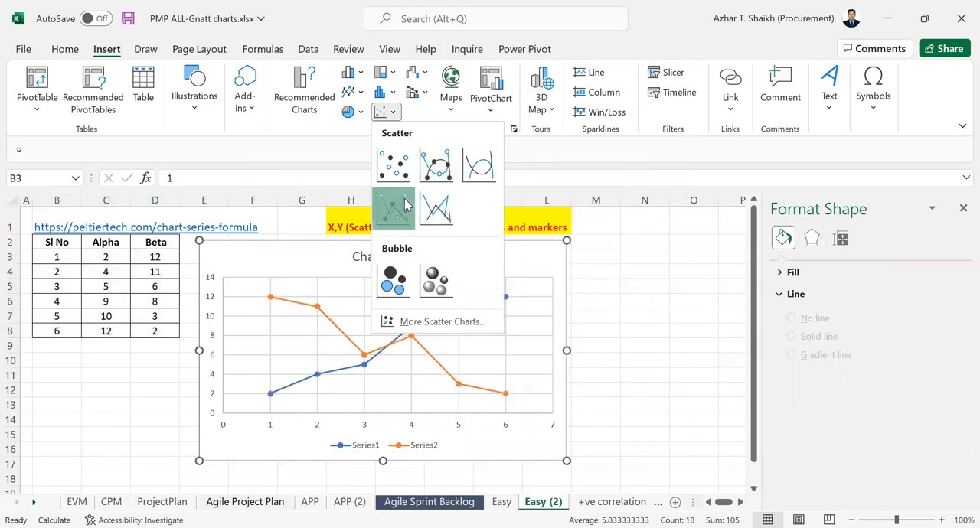
pyautogui.click(392, 206)
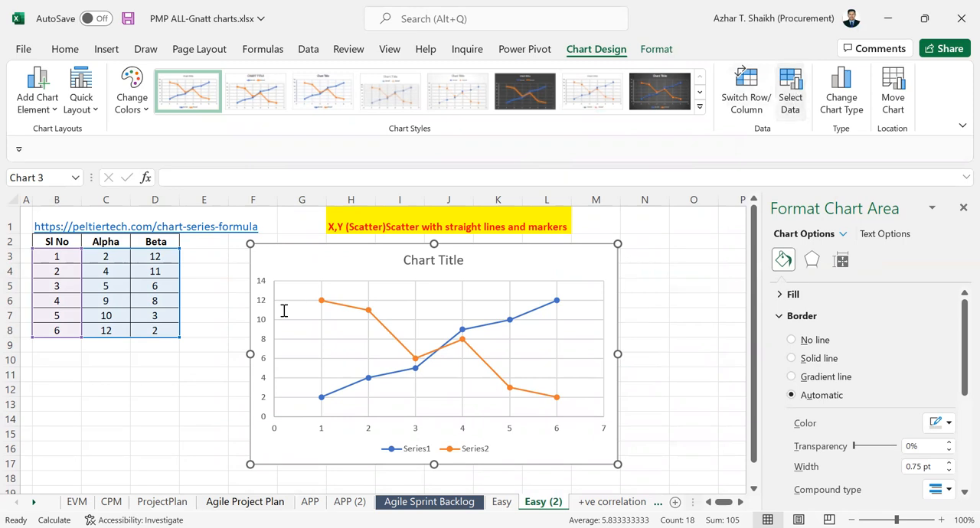
# Reselect B2:D8 as the chart data range so the legend reads Alpha and Beta
pyautogui.click(790, 88)
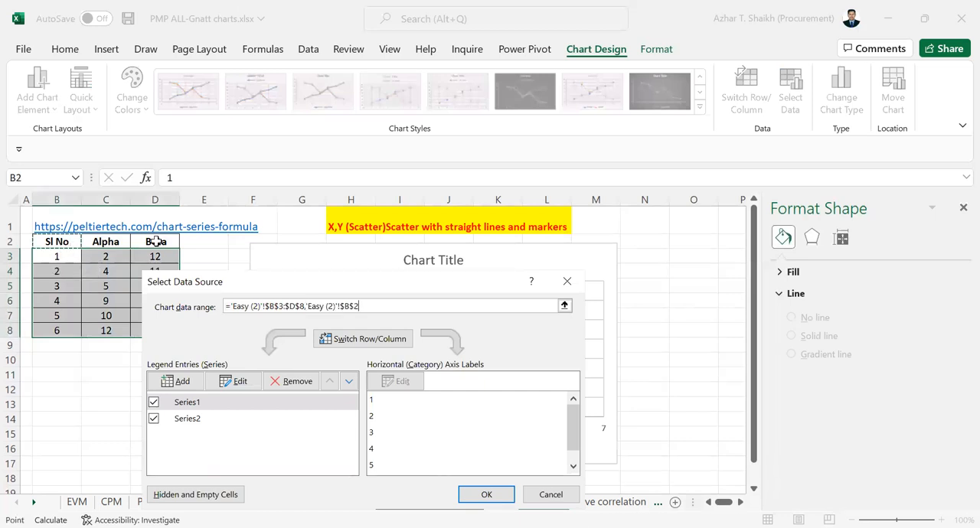
pyautogui.click(488, 494)
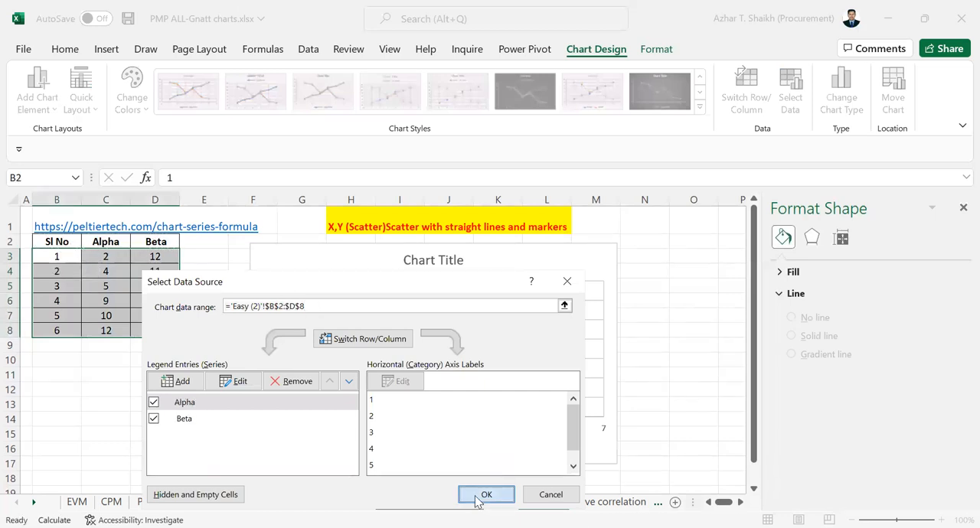
pyautogui.click(487, 495)
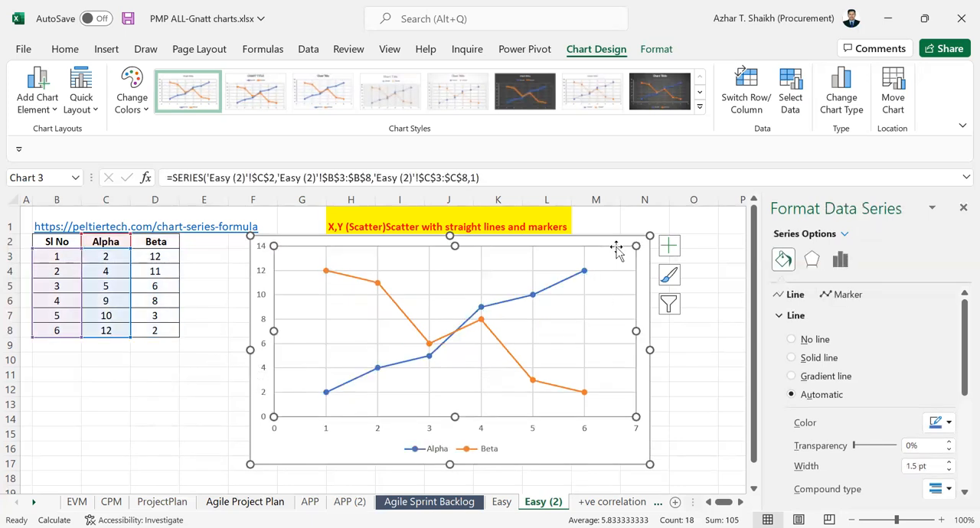
pyautogui.click(454, 268)
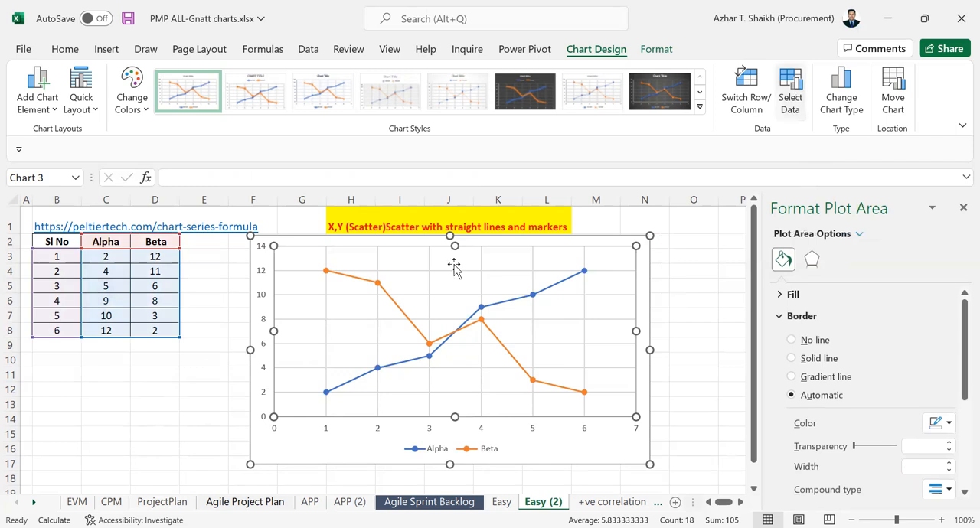
pyautogui.moveTo(475, 257)
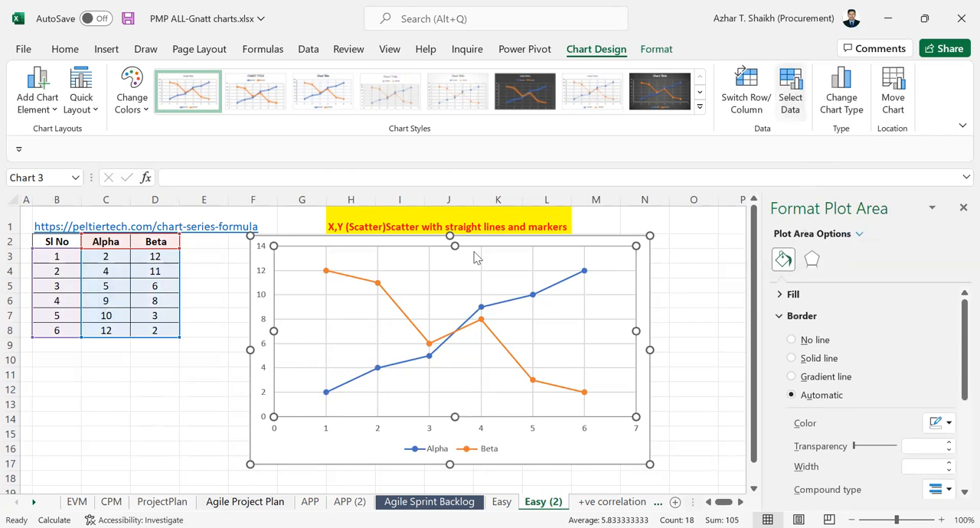
pyautogui.click(791, 89)
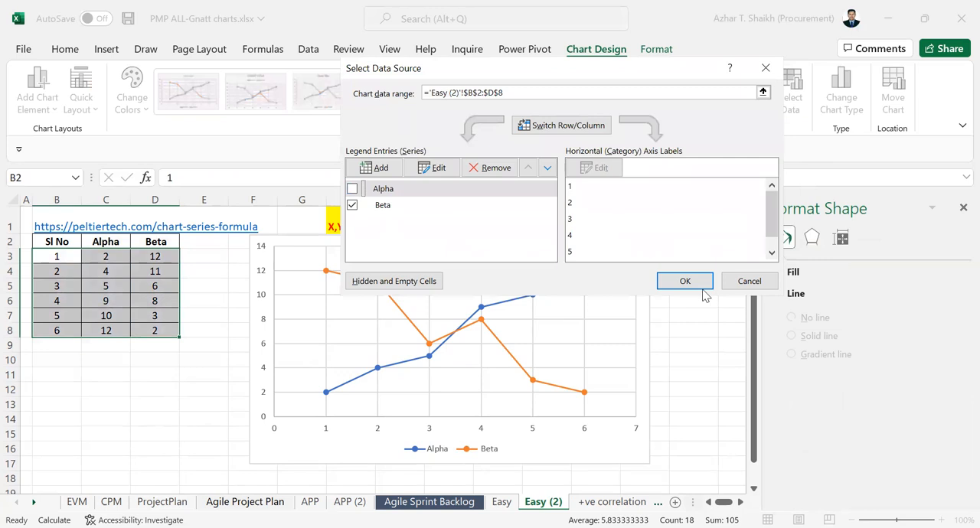
pyautogui.click(683, 282)
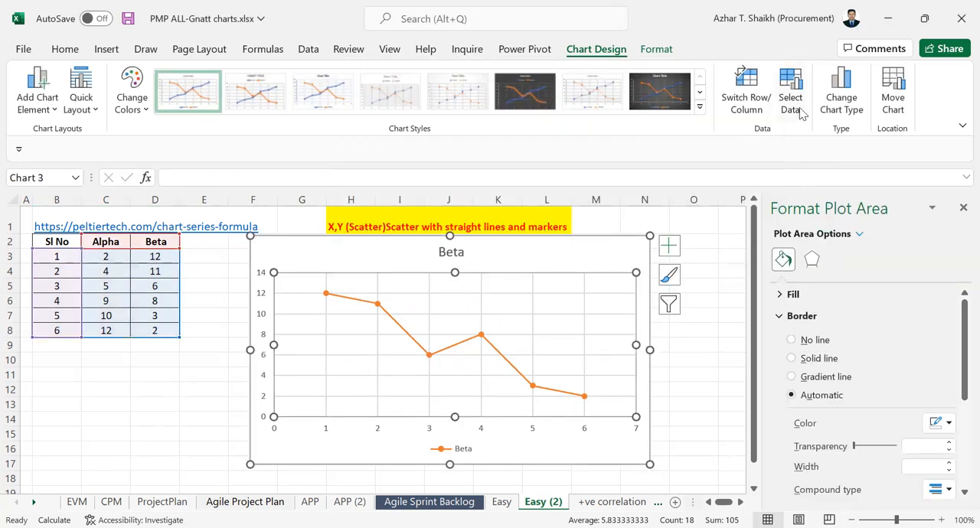
pyautogui.click(791, 88)
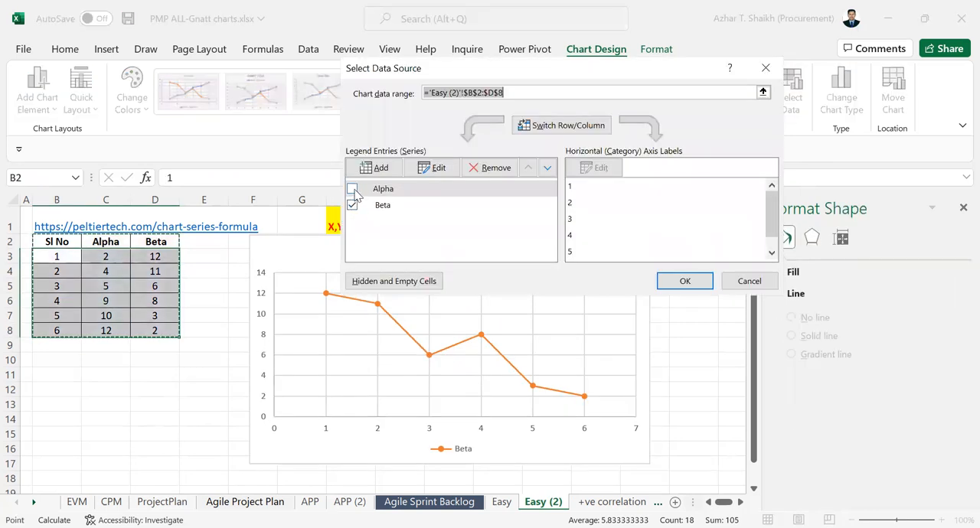
pyautogui.click(353, 205)
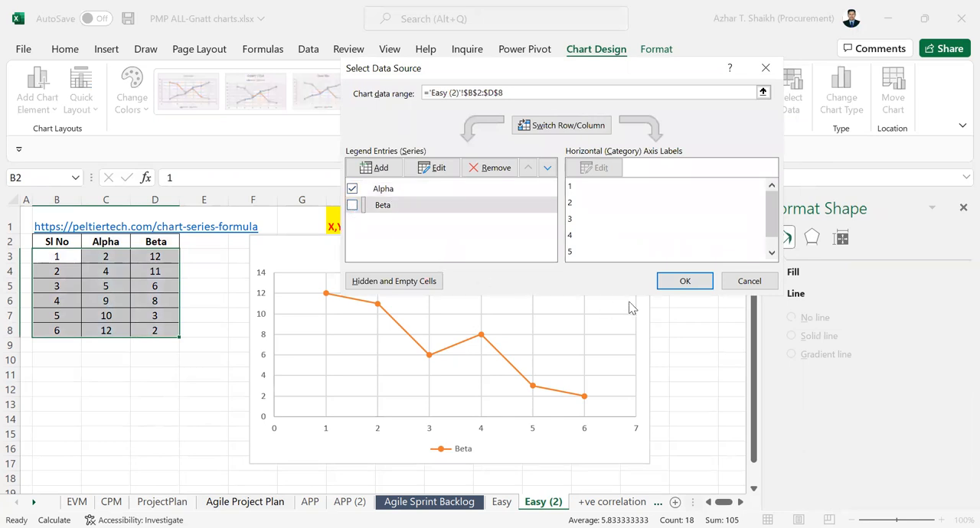
pyautogui.click(685, 282)
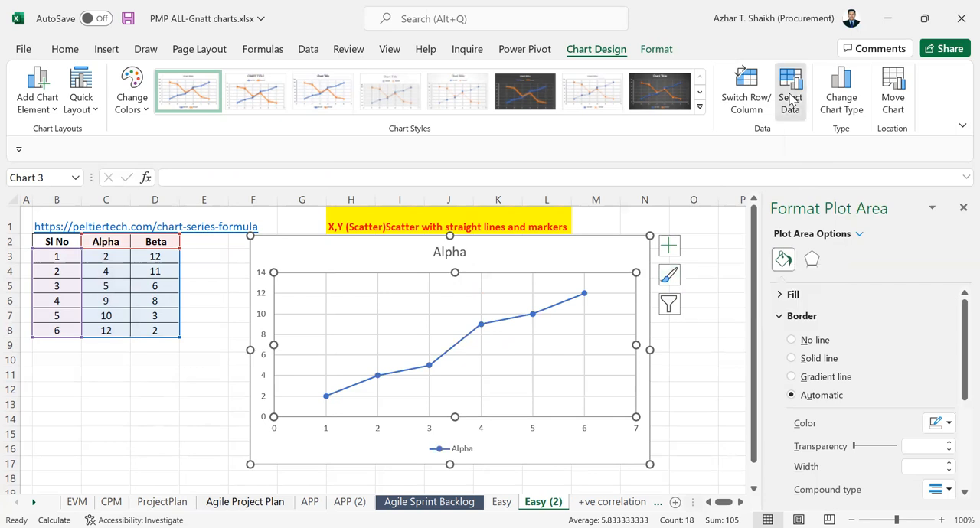
pyautogui.click(791, 91)
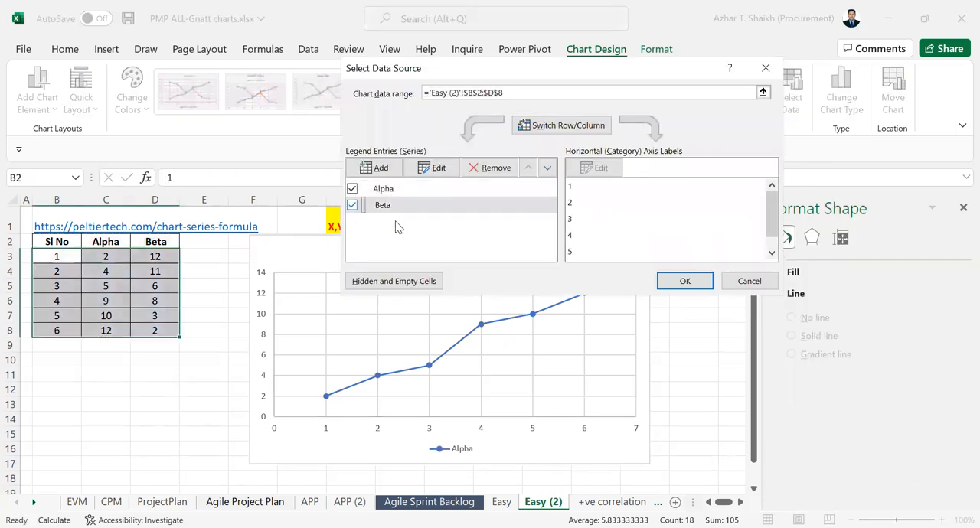
pyautogui.click(683, 282)
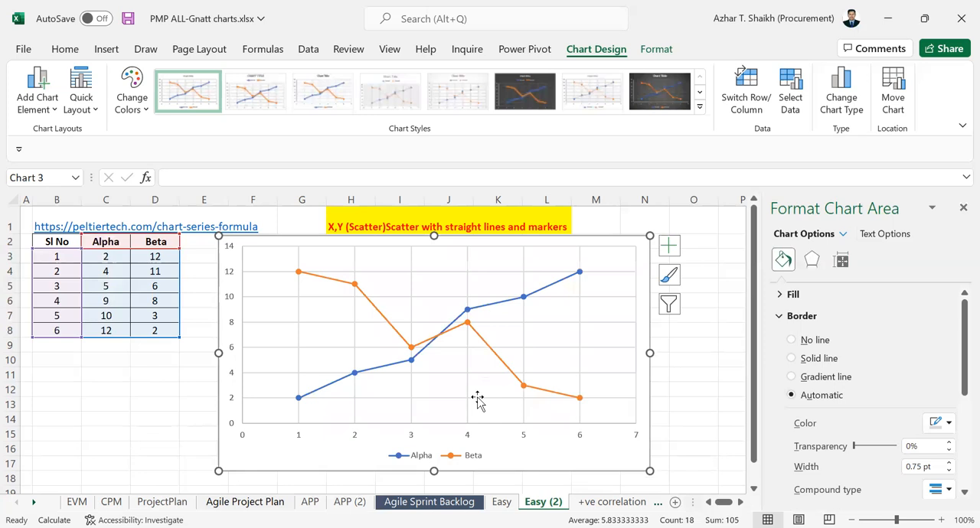
pyautogui.moveTo(456, 358)
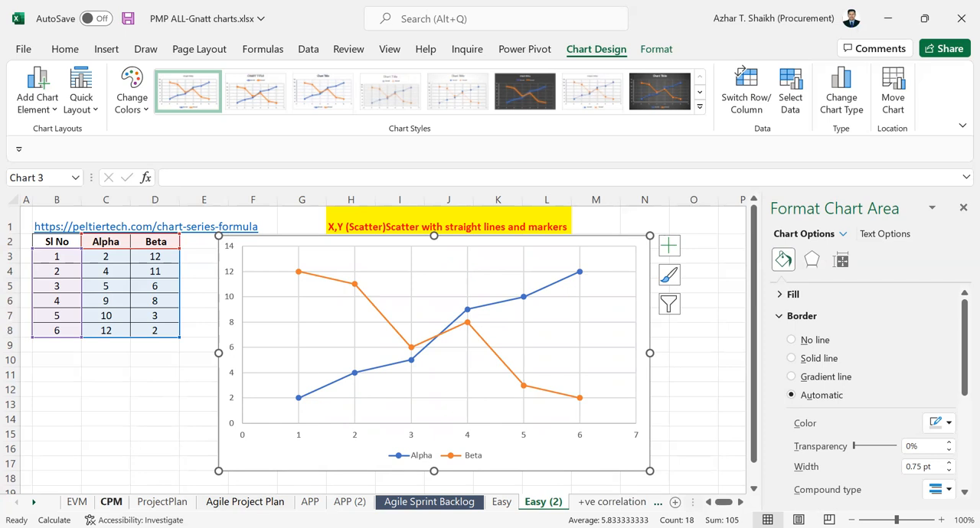
pyautogui.click(76, 502)
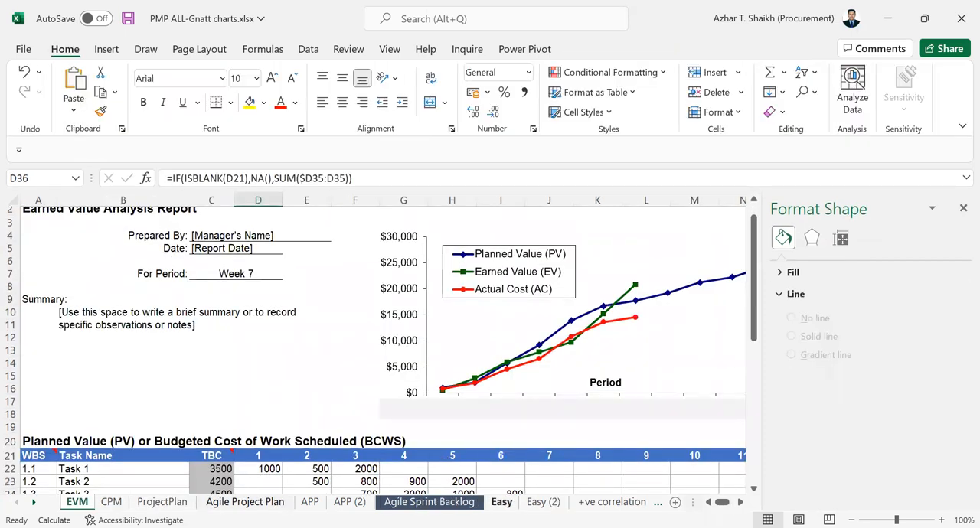
pyautogui.click(542, 503)
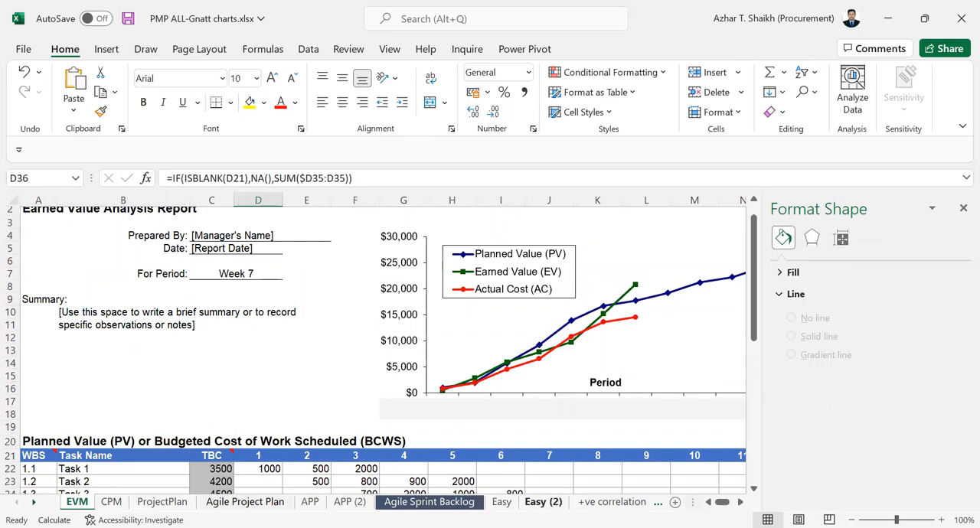
pyautogui.click(544, 503)
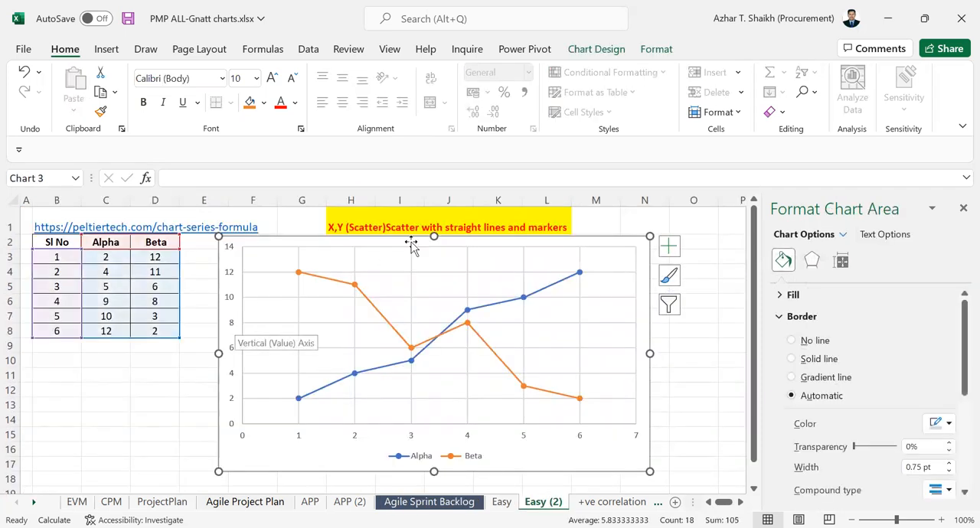
pyautogui.moveTo(591, 91)
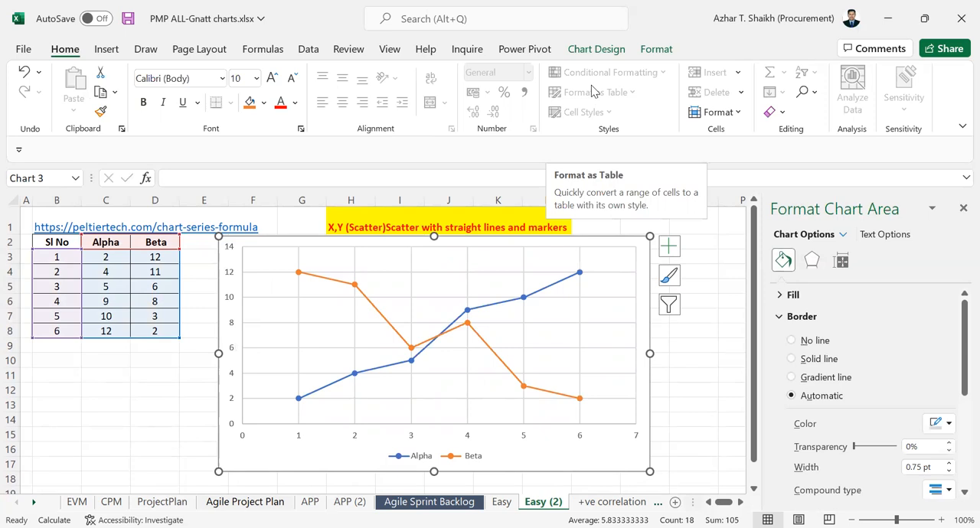
pyautogui.moveTo(634, 33)
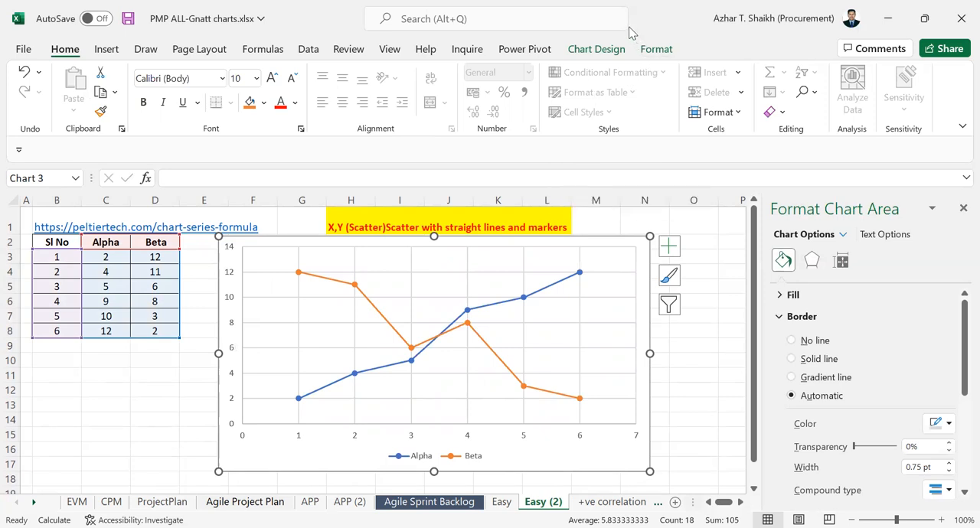